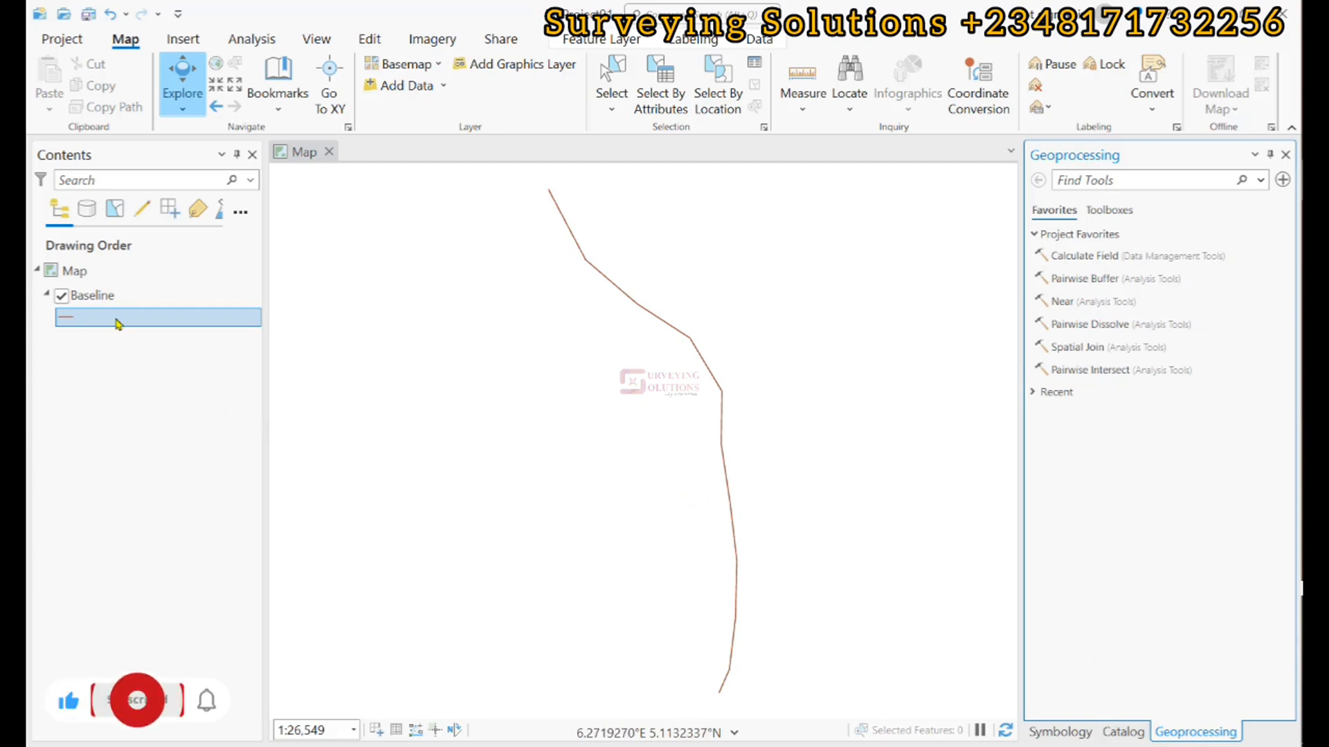
# Recolour the Baseline layer's line symbol from brown to red
pyautogui.click(64, 317)
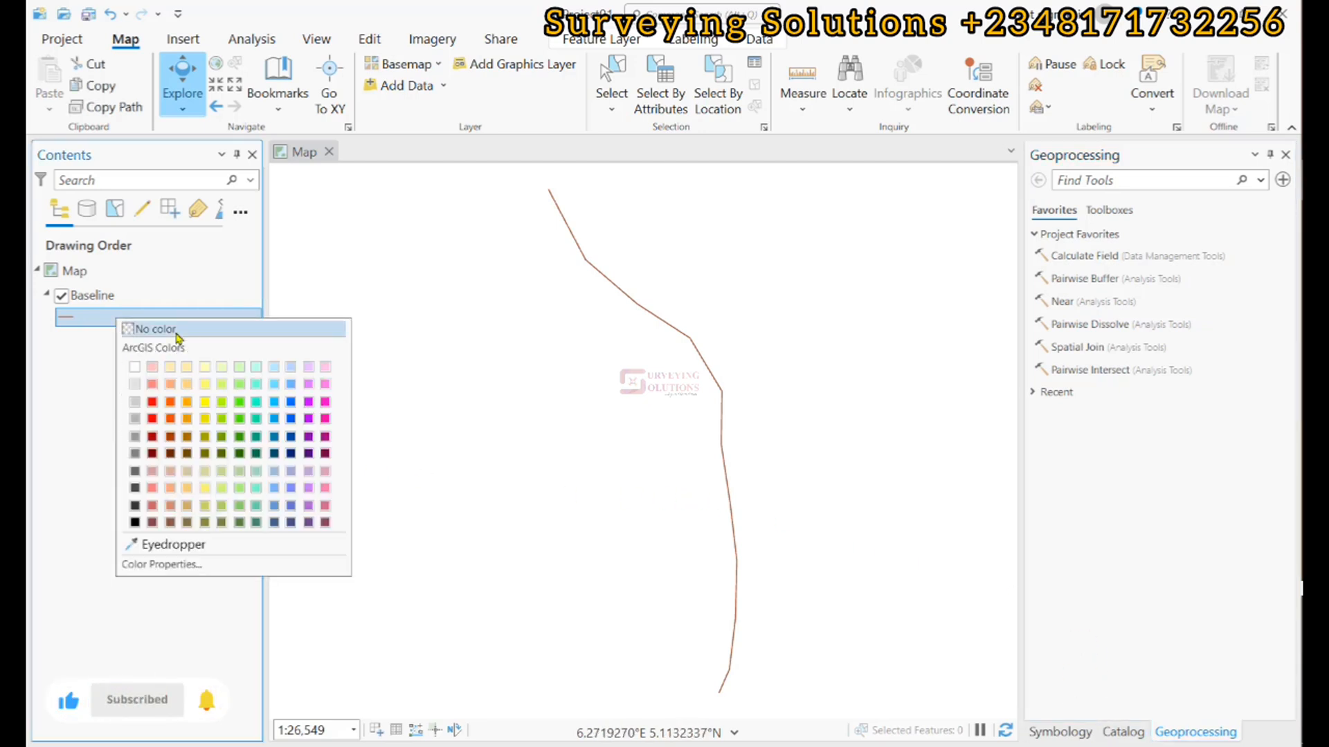
pyautogui.click(152, 401)
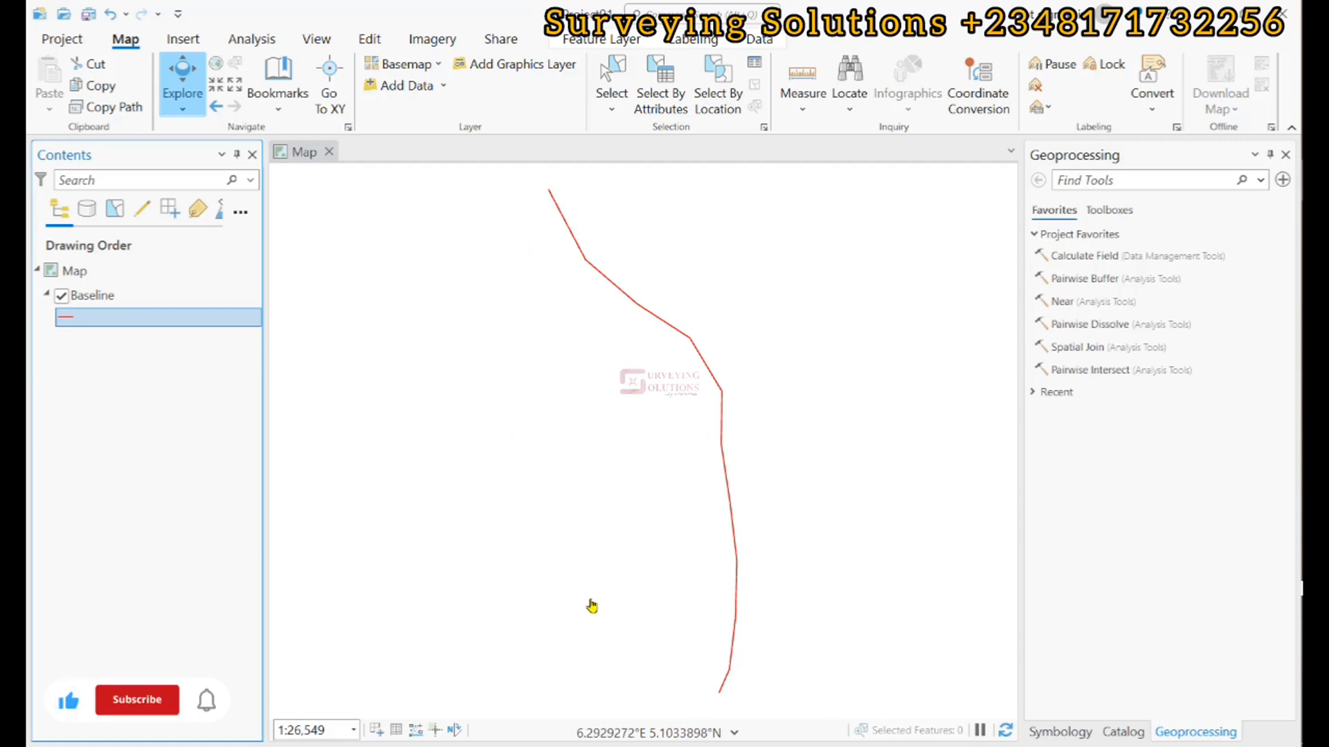
pyautogui.click(137, 700)
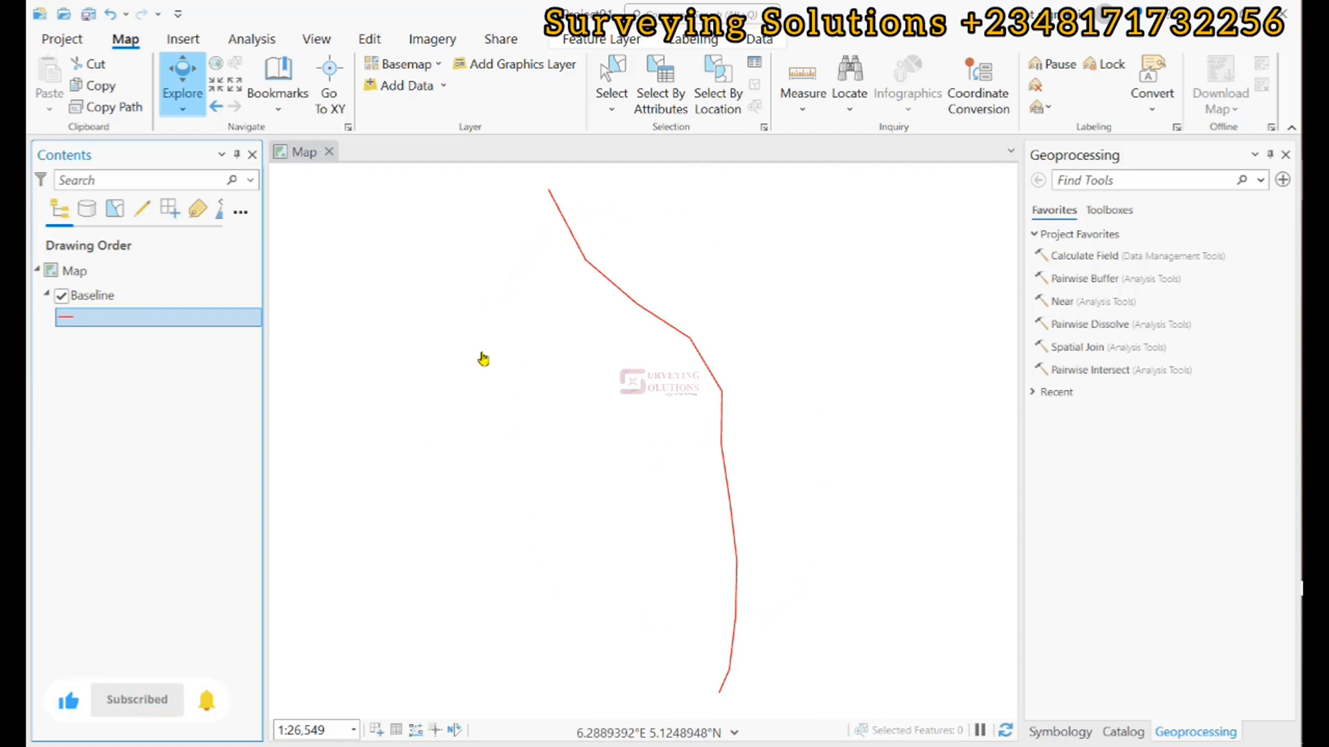
pyautogui.moveTo(761, 321)
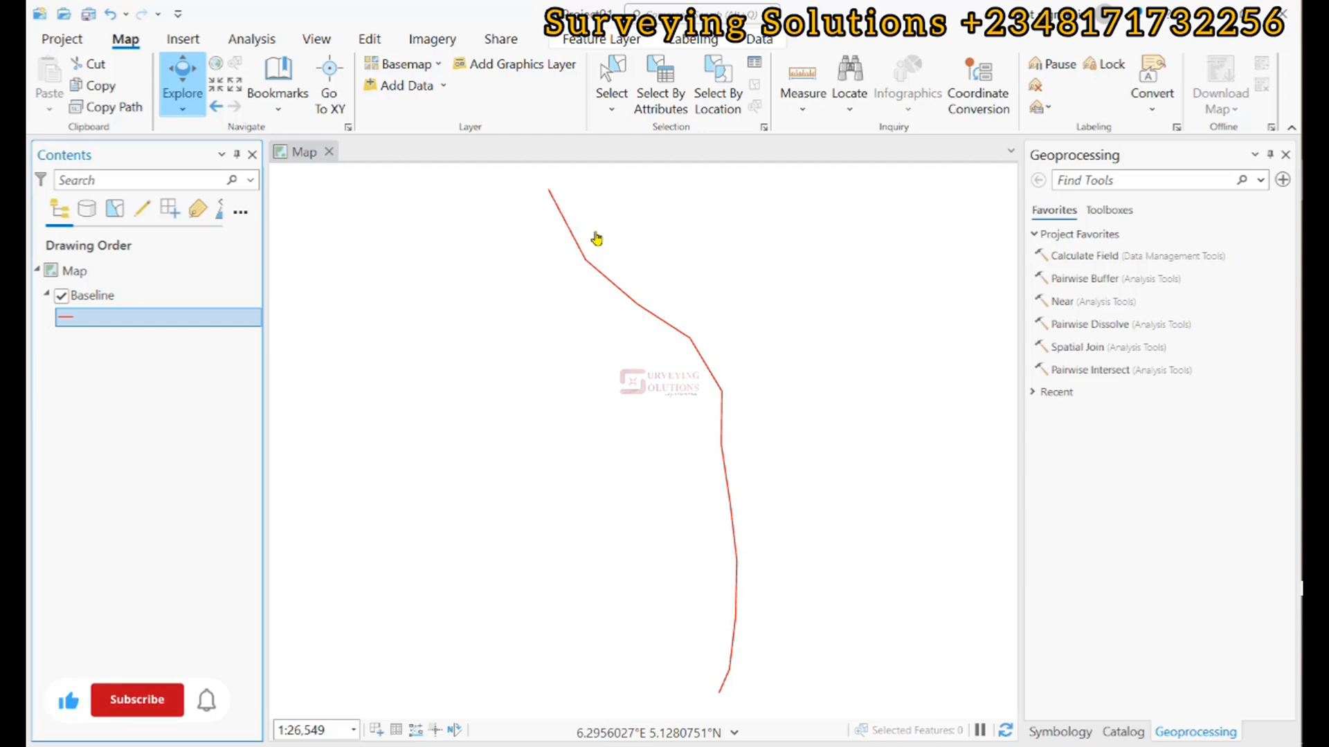
# Search Toolboxes for 'trans' and launch Generate Transects Along Lines
pyautogui.click(1109, 211)
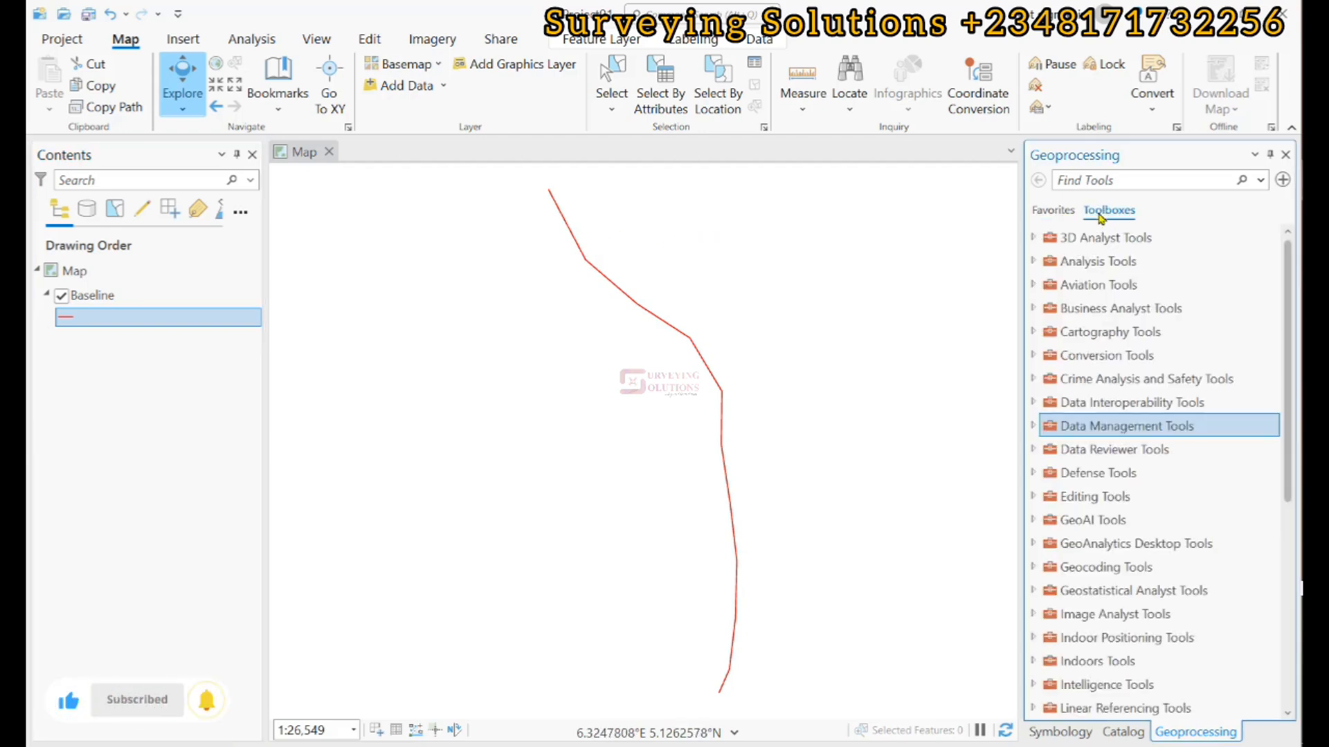
pyautogui.click(1144, 180)
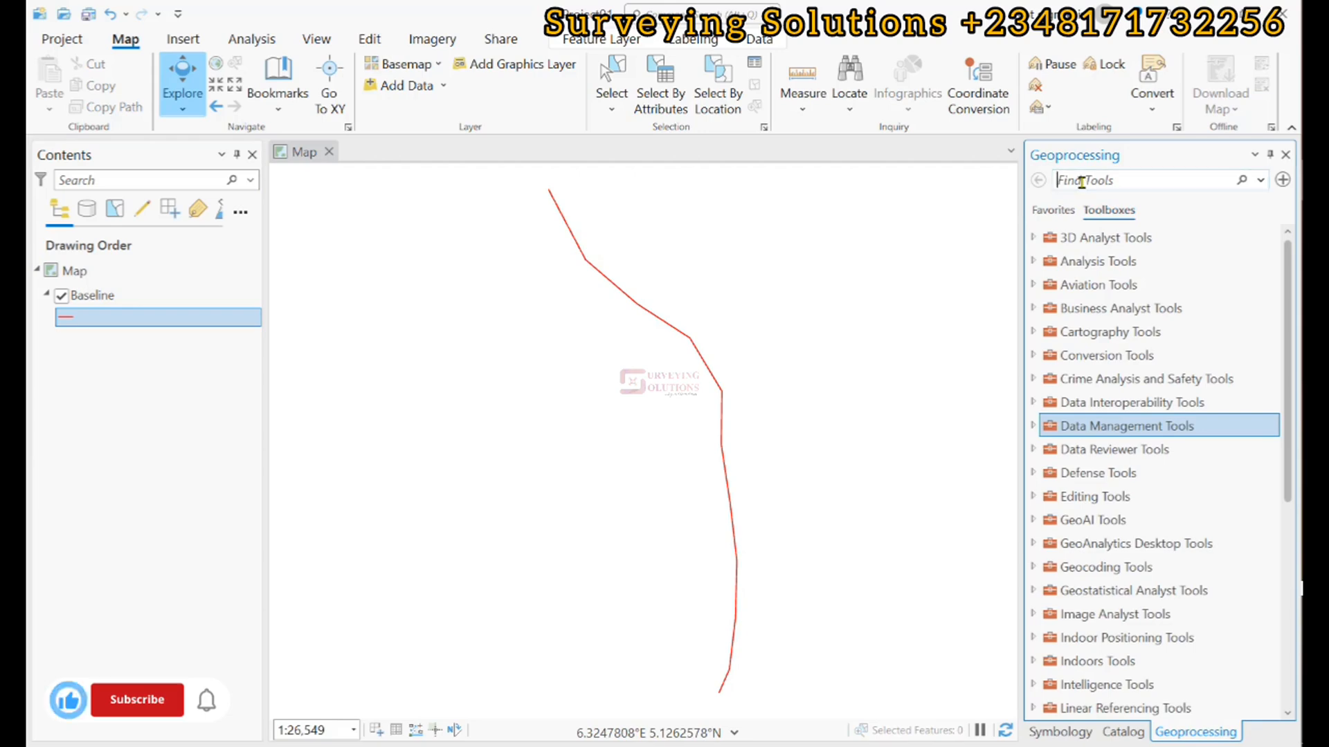
pyautogui.write('transe')
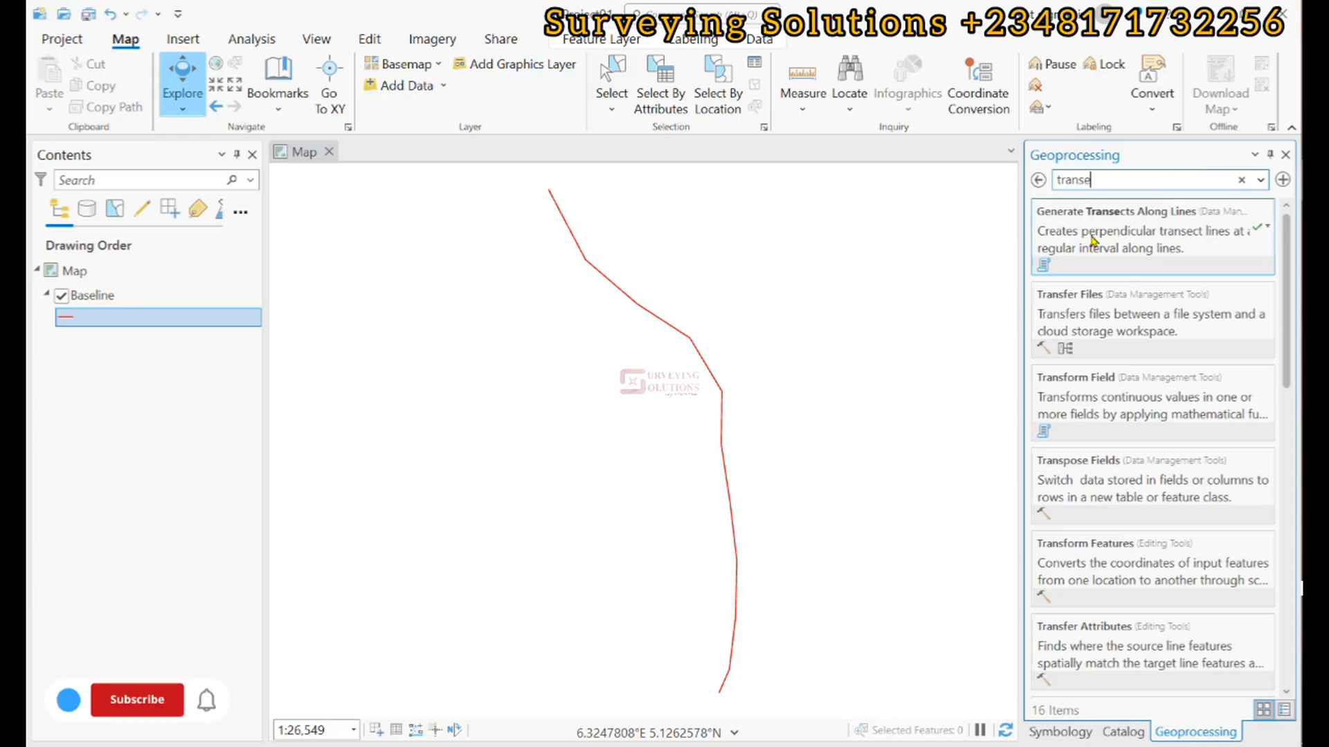
pyautogui.moveTo(1092, 237)
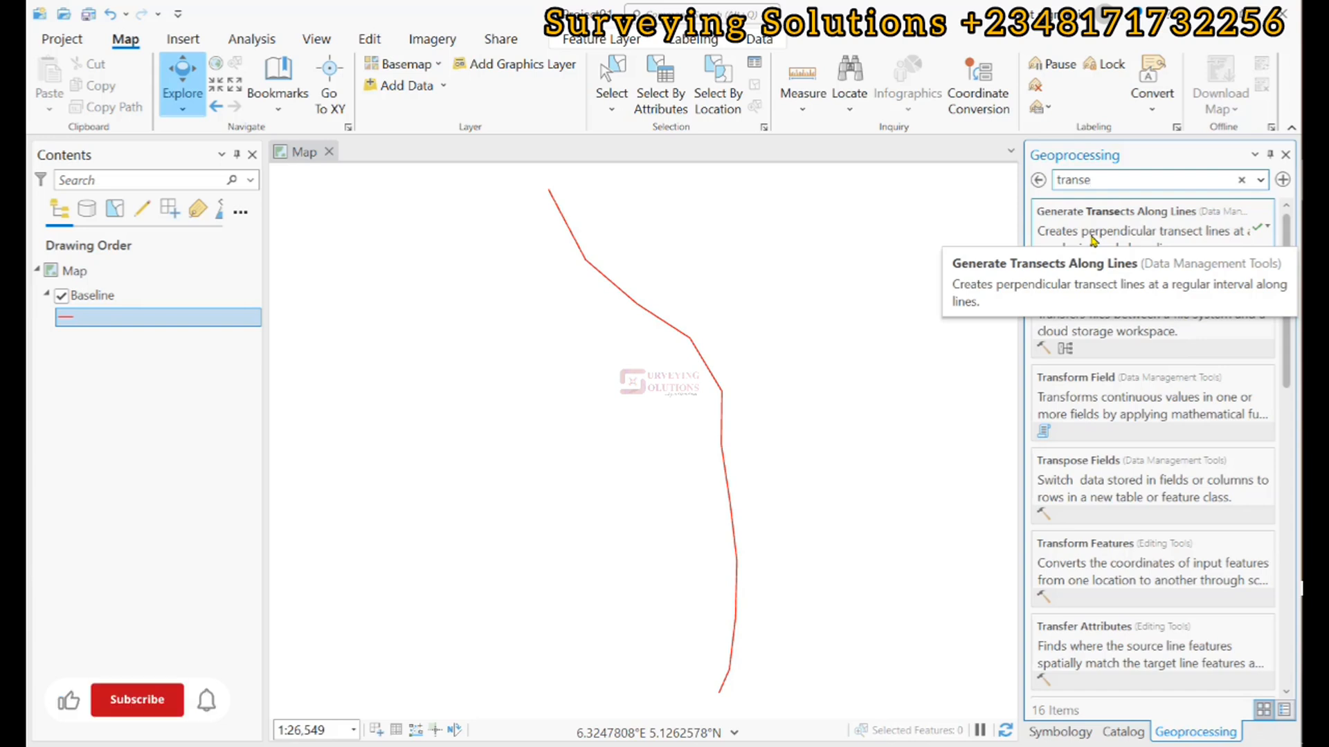
pyautogui.click(1135, 211)
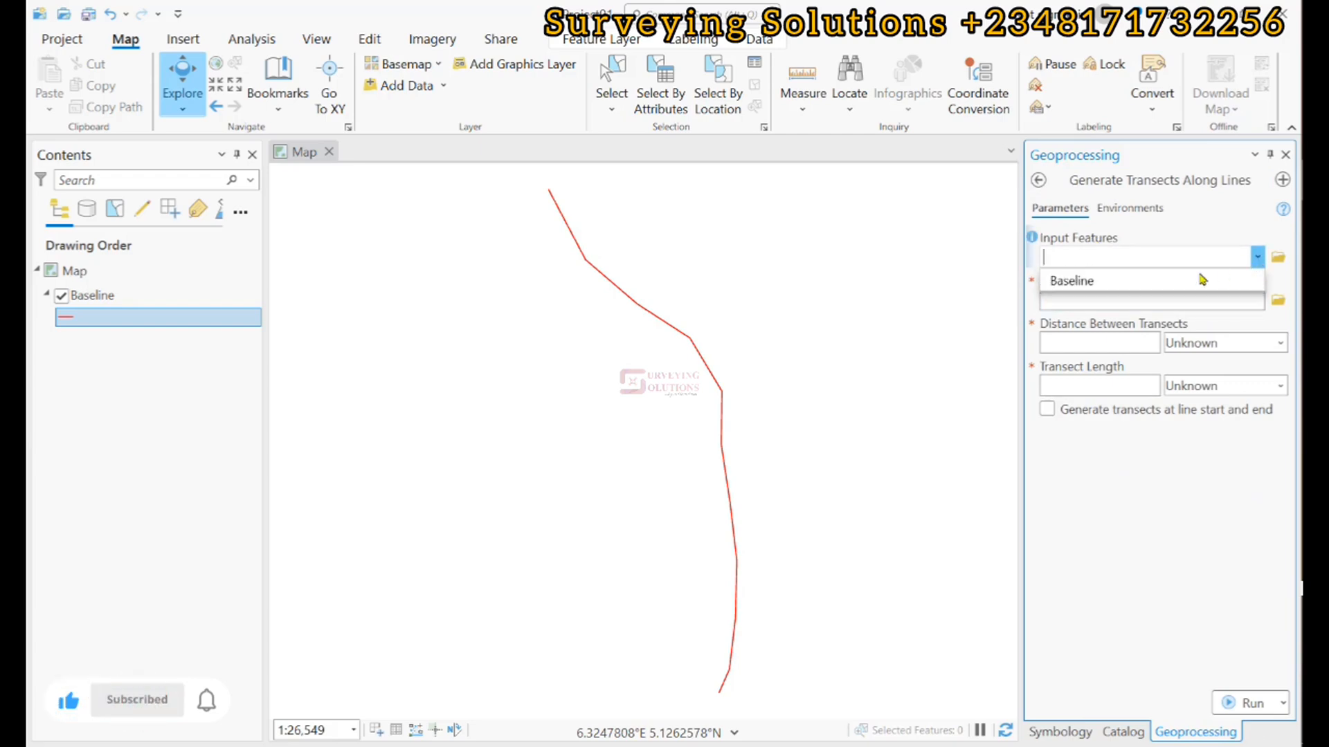
# Use Baseline as input features with 100 meters between transects
pyautogui.click(1071, 280)
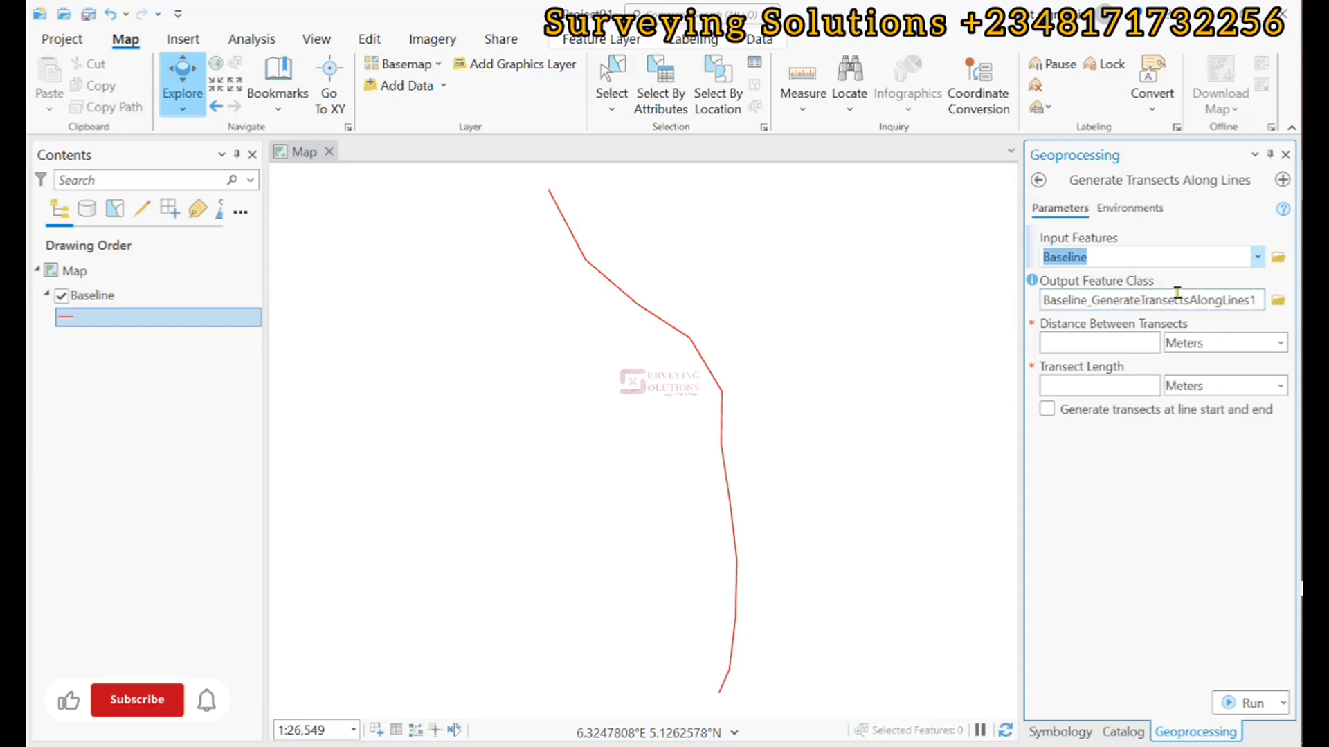
pyautogui.moveTo(1187, 299)
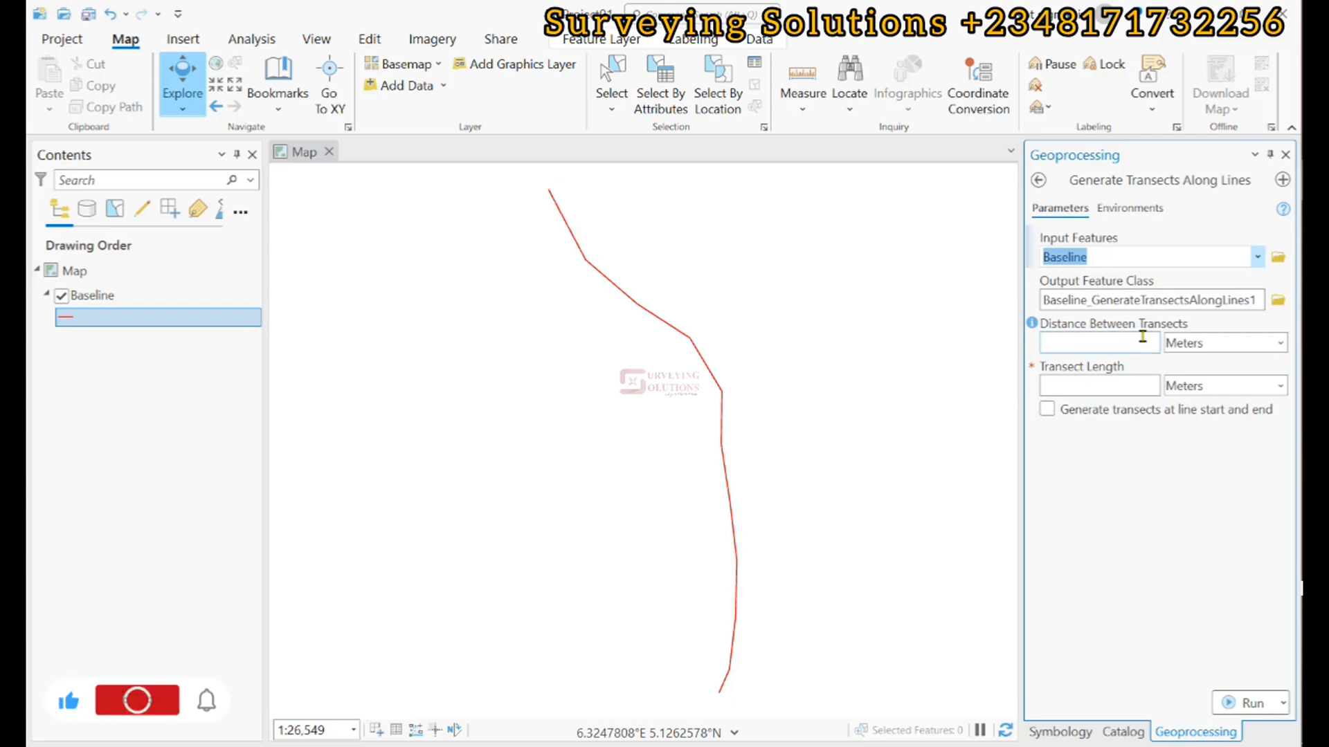
pyautogui.click(136, 699)
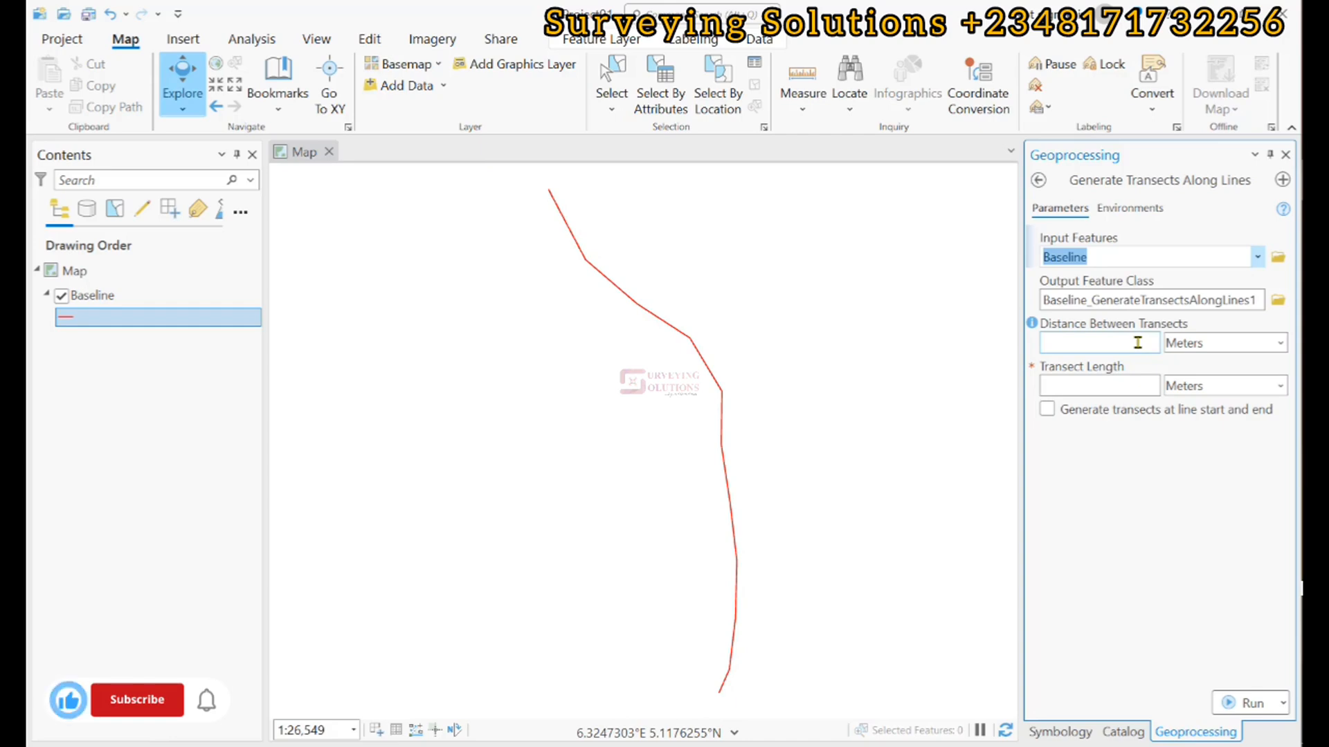
pyautogui.click(136, 699)
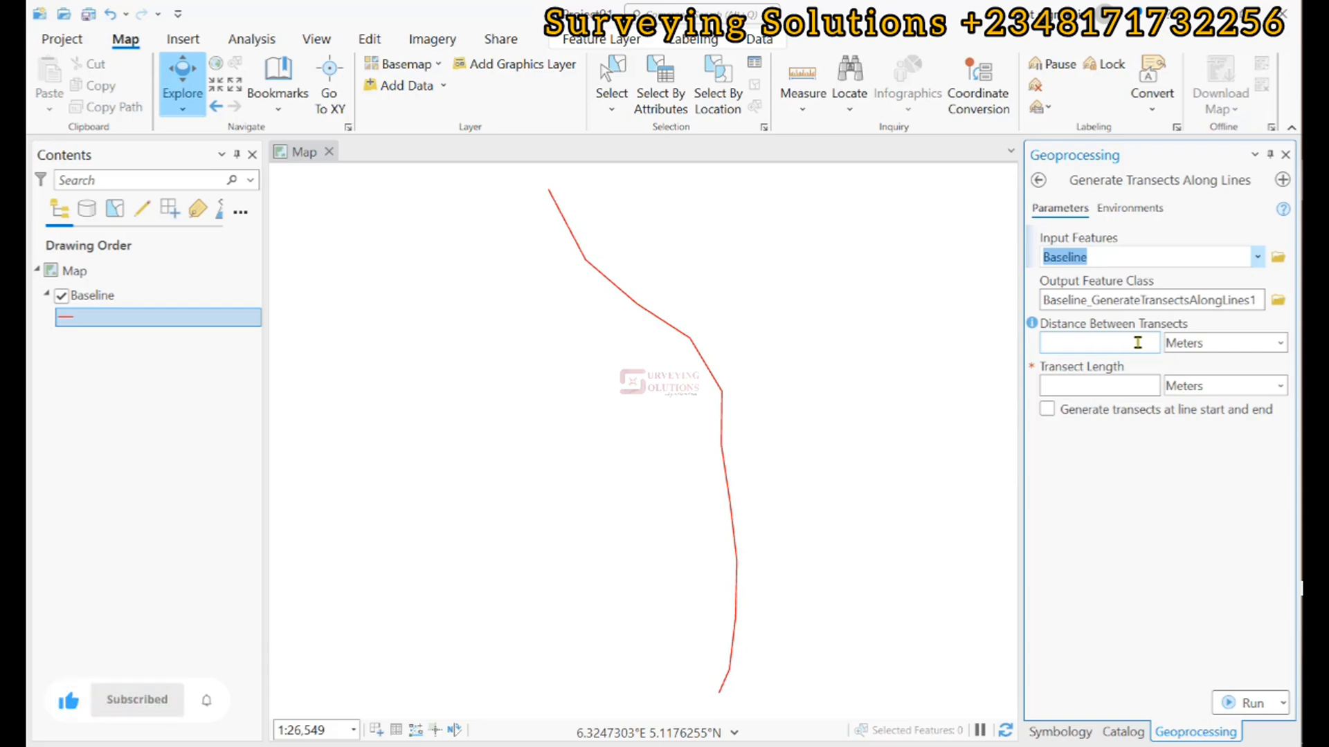
pyautogui.write('100')
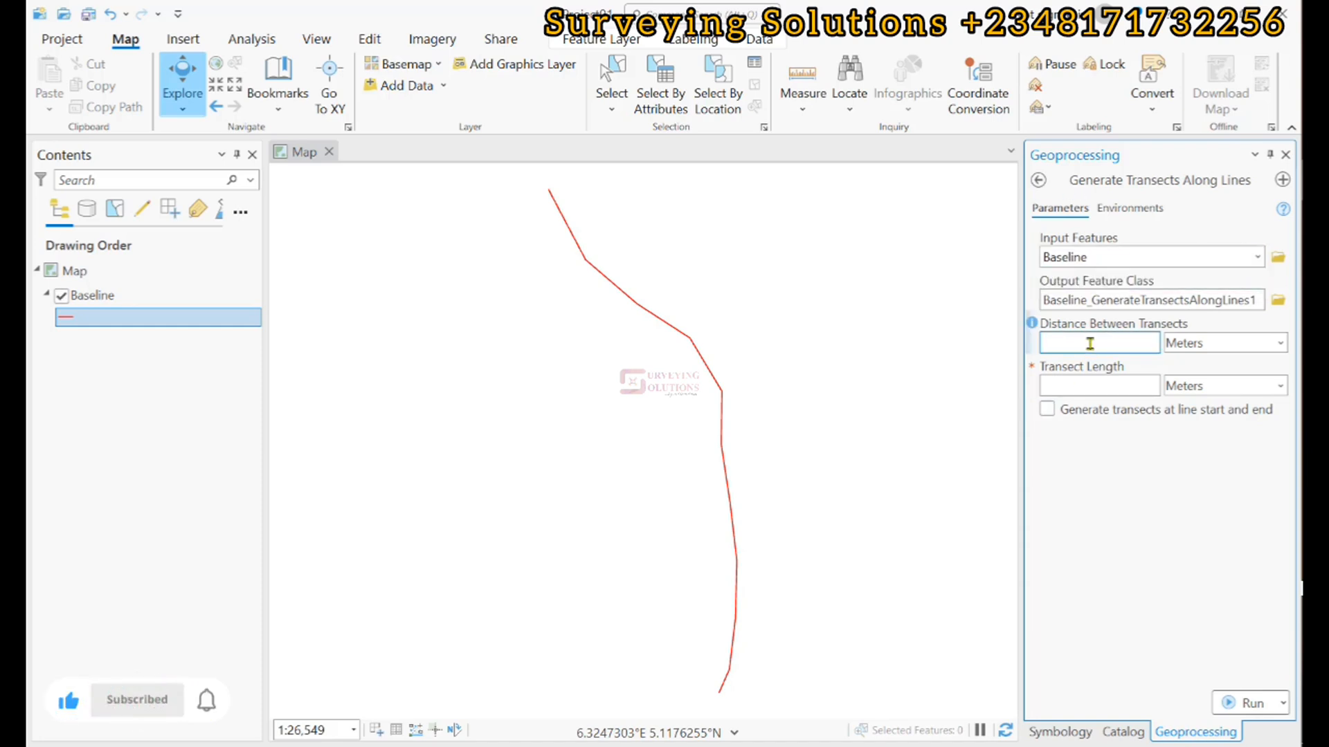
pyautogui.write('100')
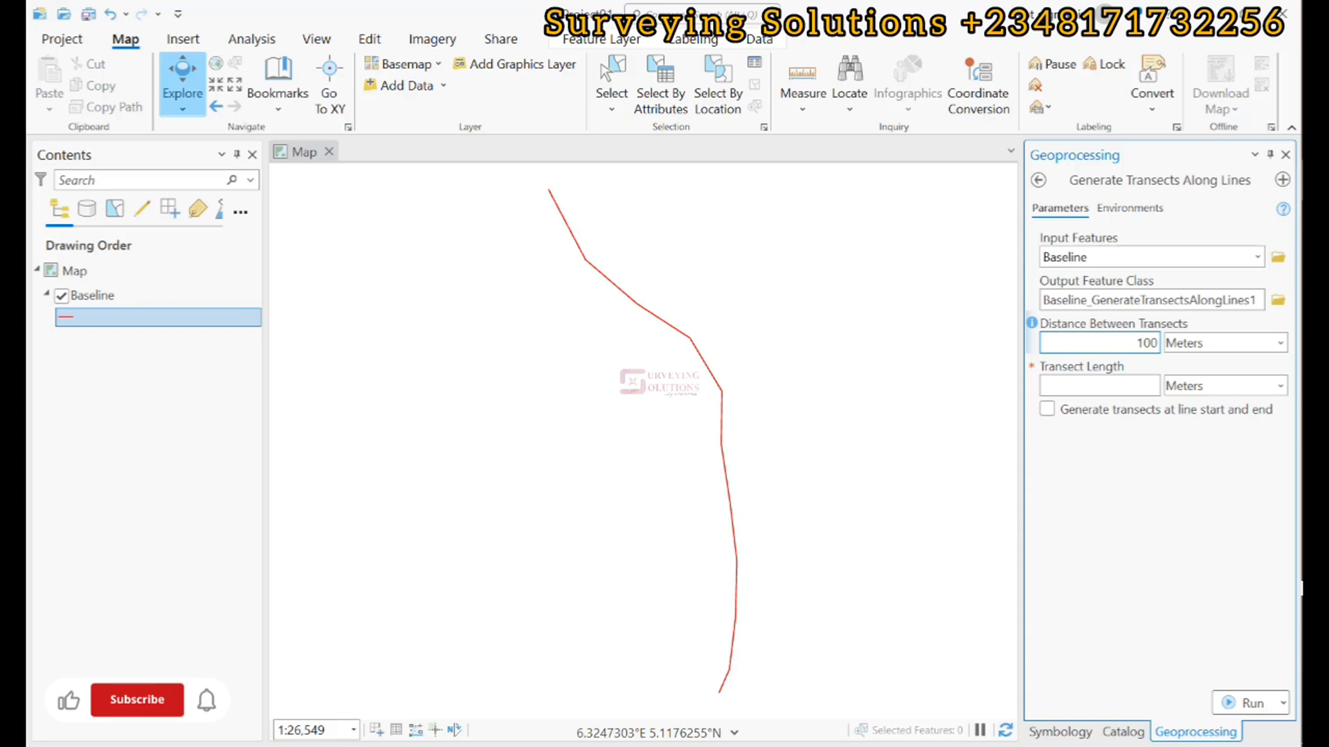
pyautogui.click(136, 700)
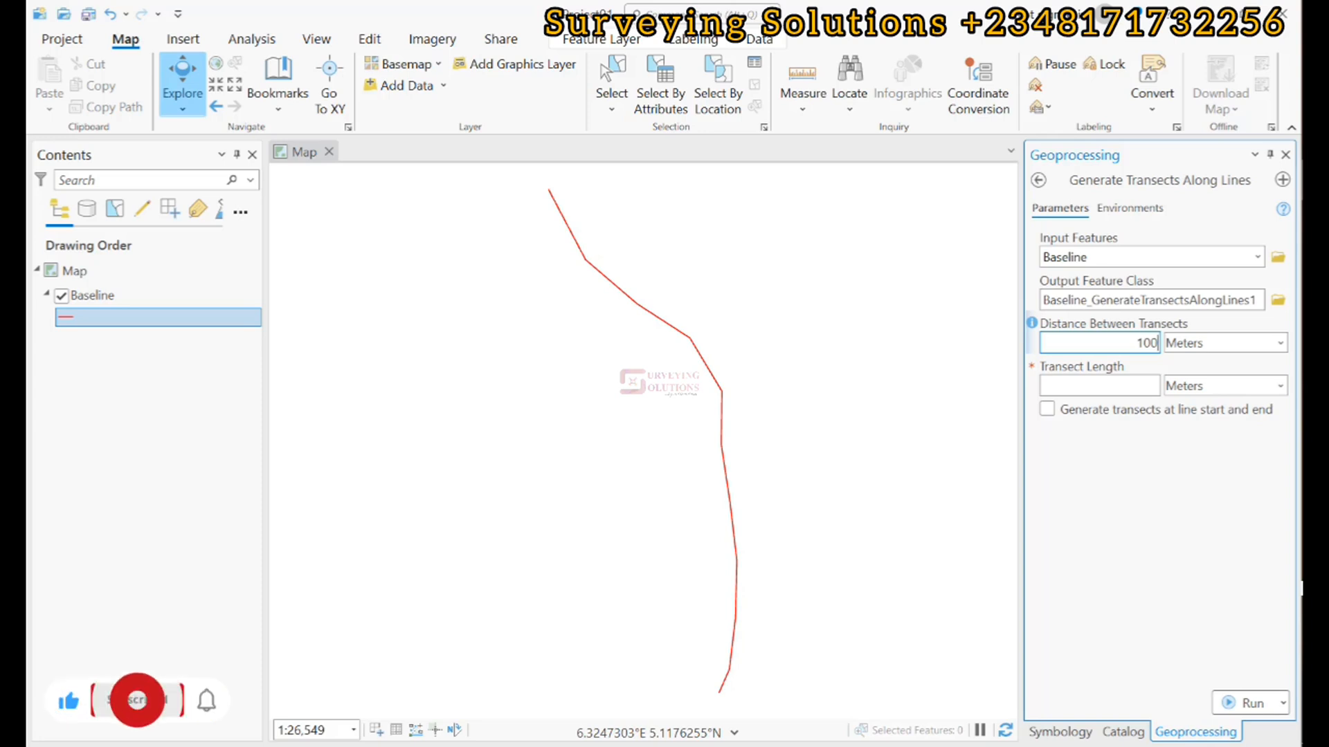
# Enter 25 meters as the transect length
pyautogui.click(1098, 385)
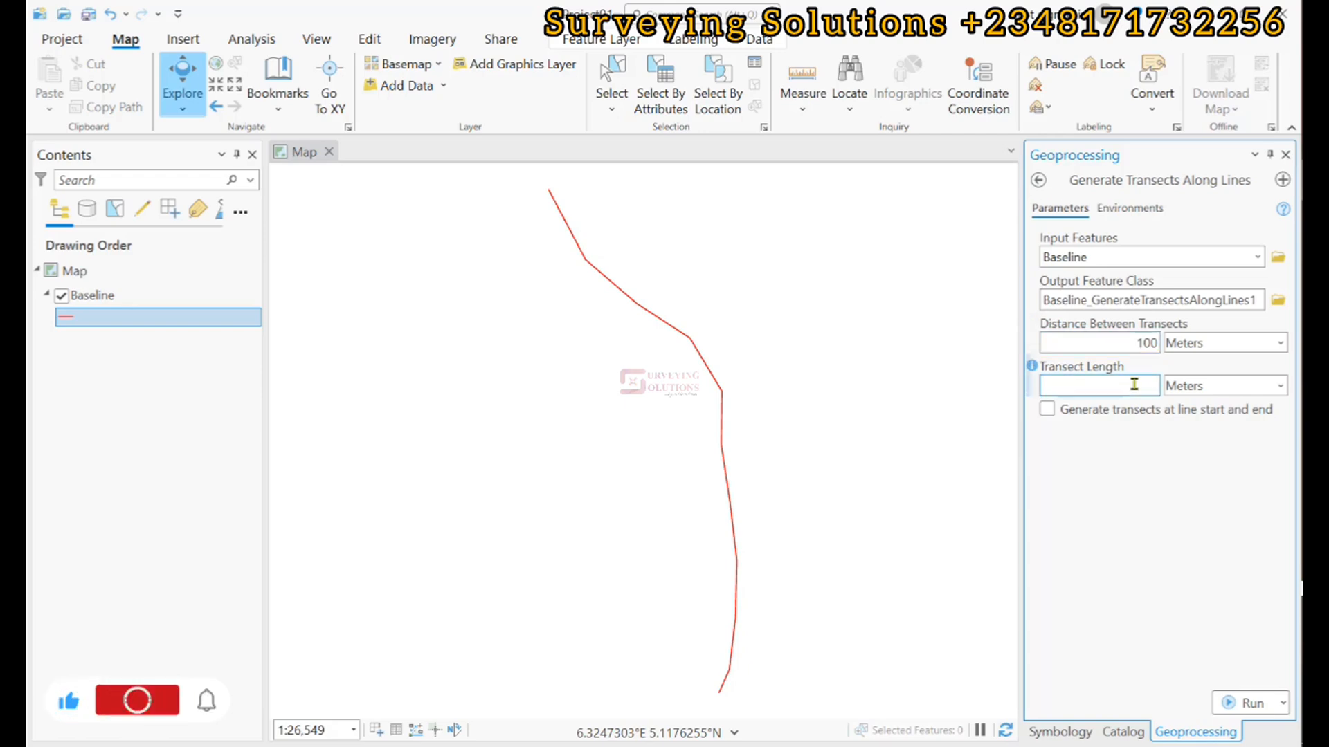
pyautogui.click(137, 699)
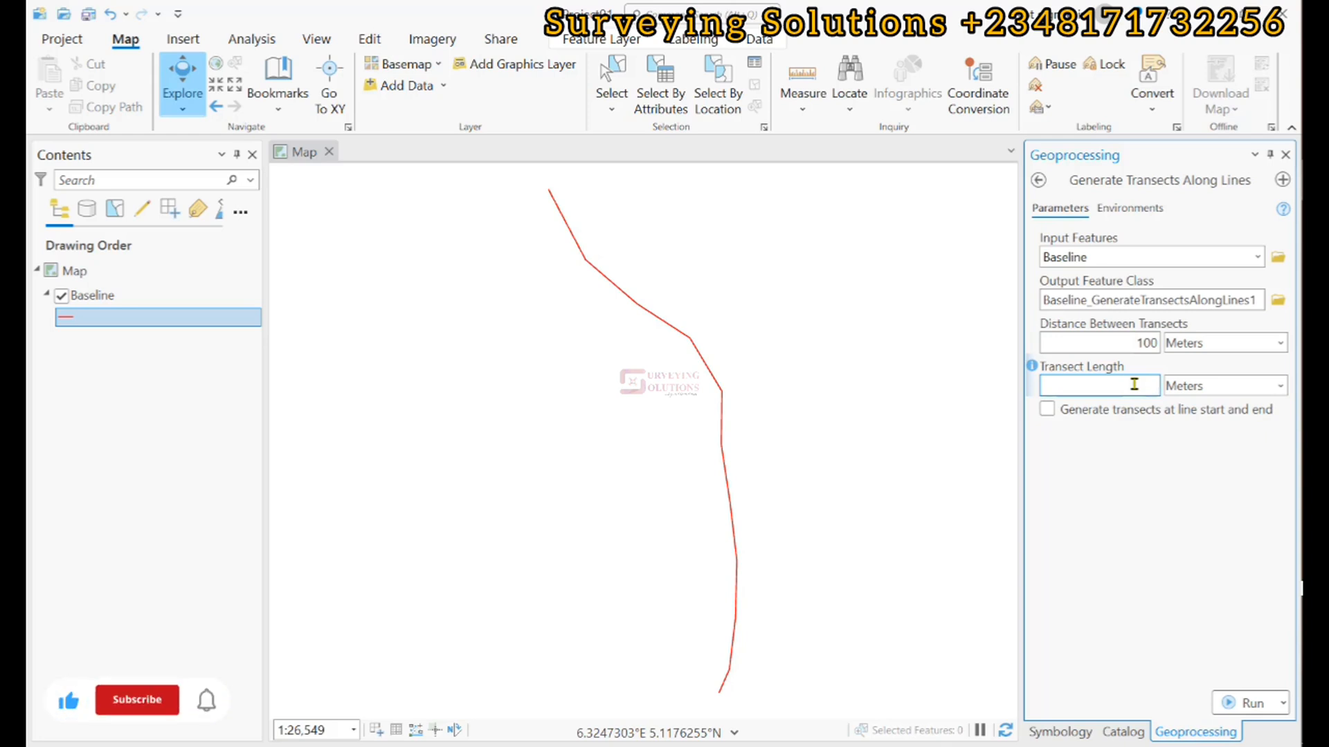
pyautogui.click(136, 700)
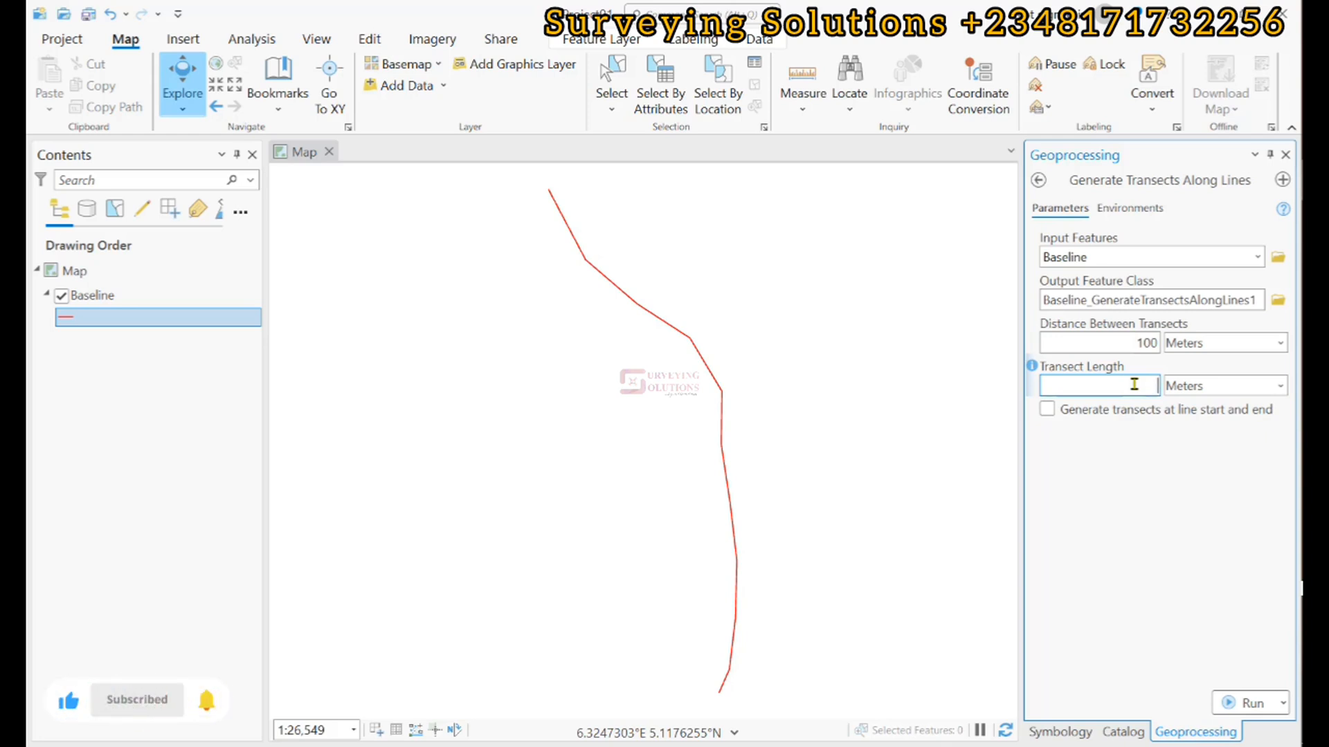
pyautogui.write('25')
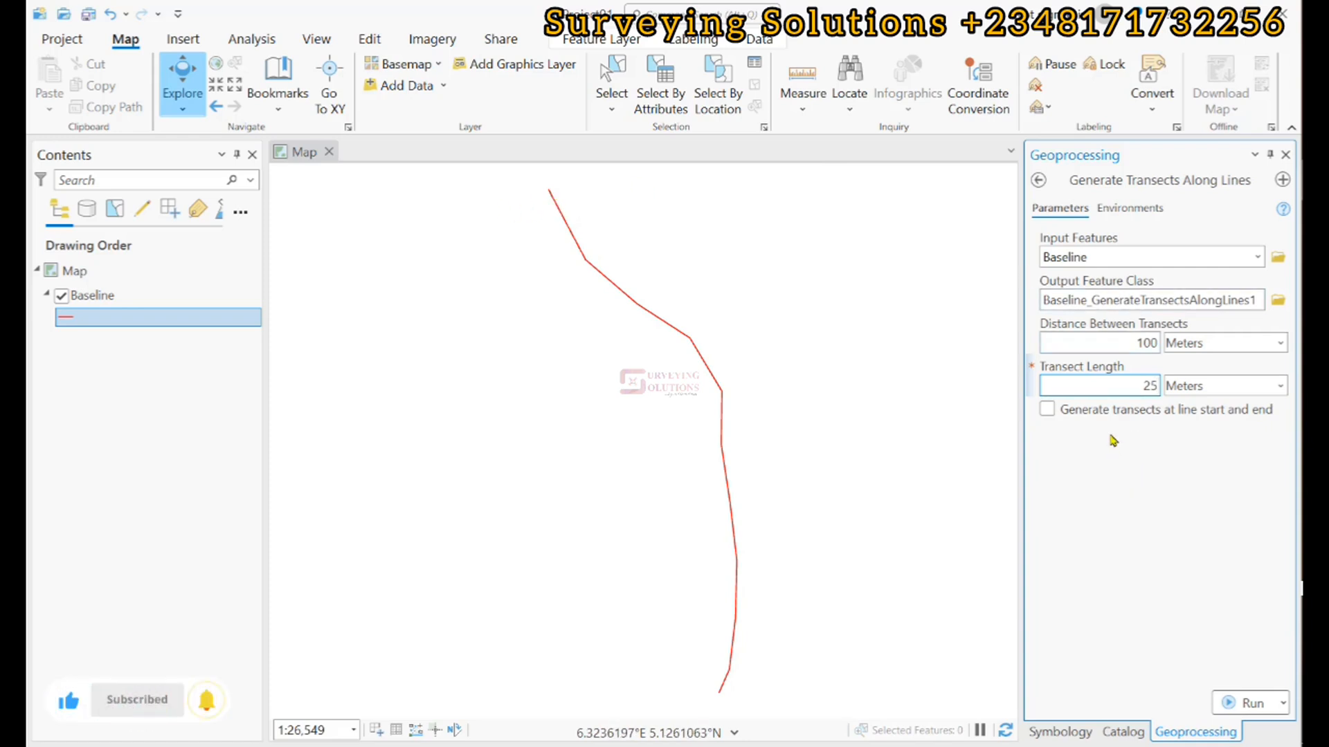
pyautogui.moveTo(1103, 505)
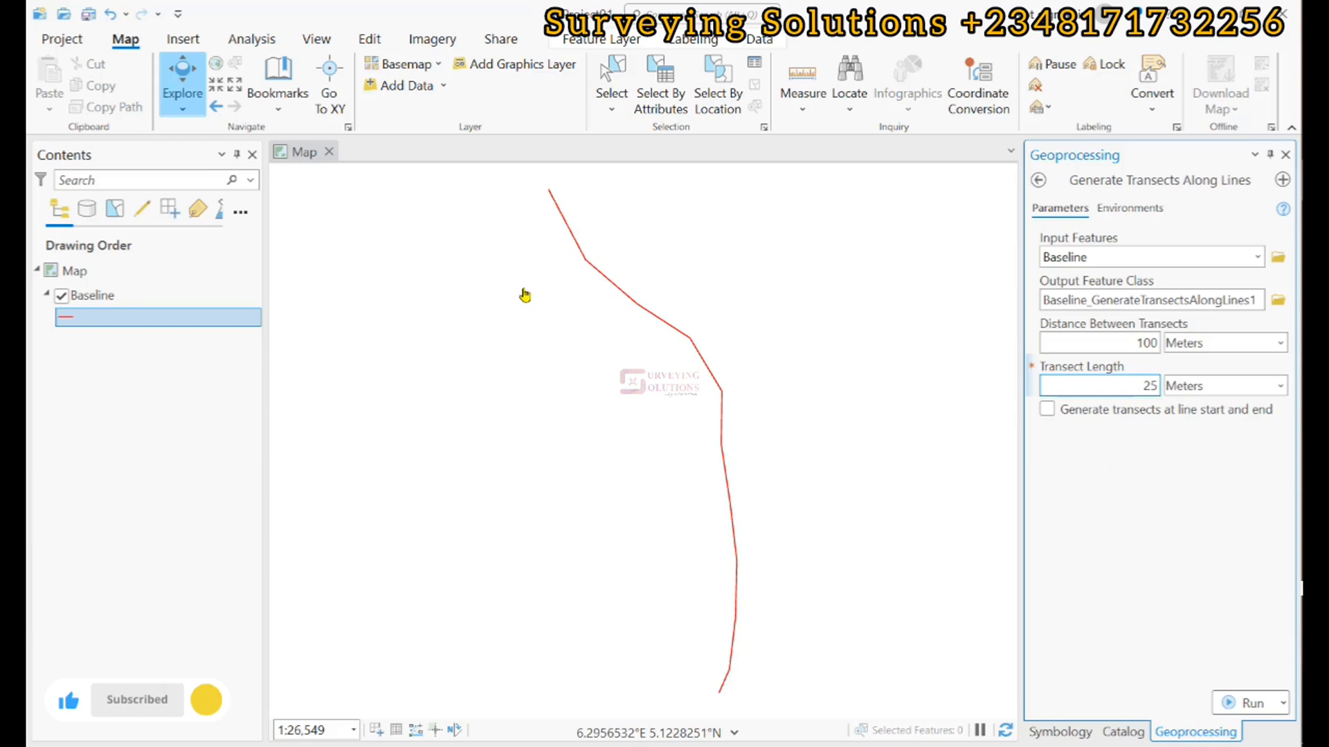
pyautogui.moveTo(554, 234)
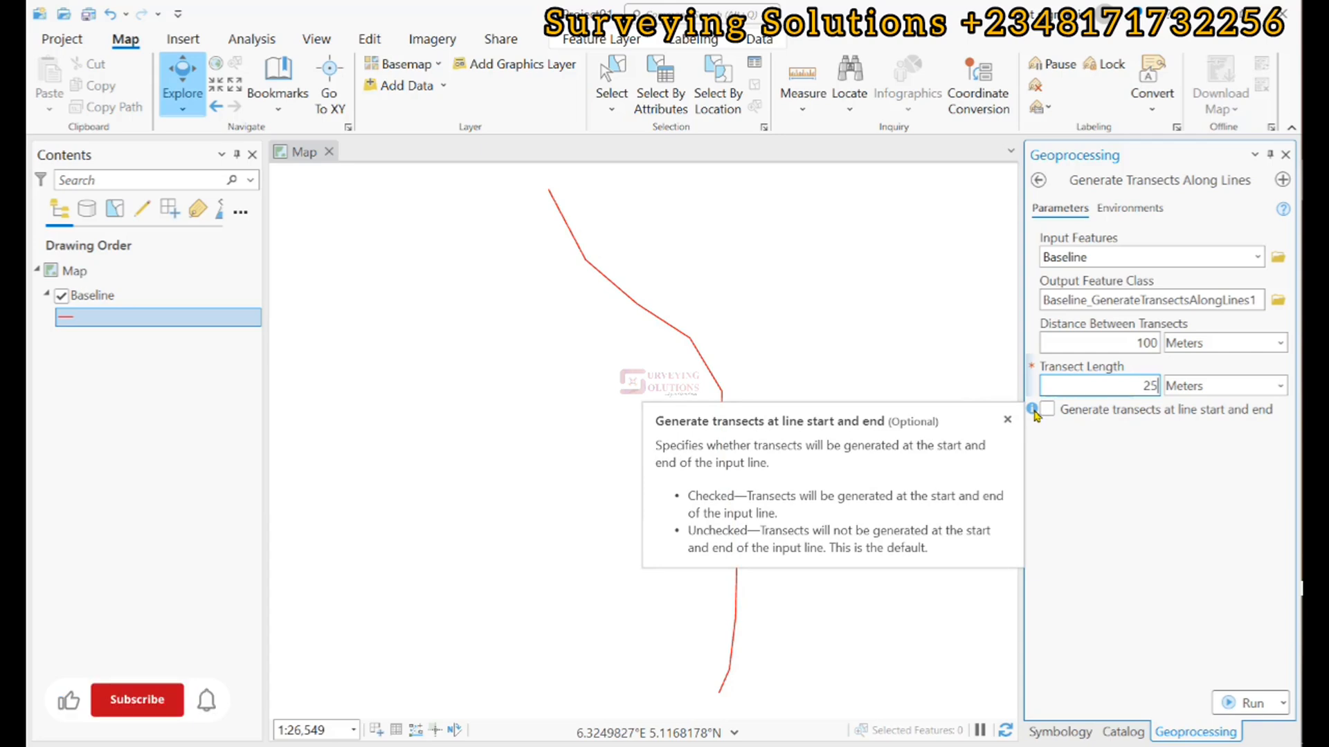
# Enable transects at line start and end, then run the tool
pyautogui.click(137, 699)
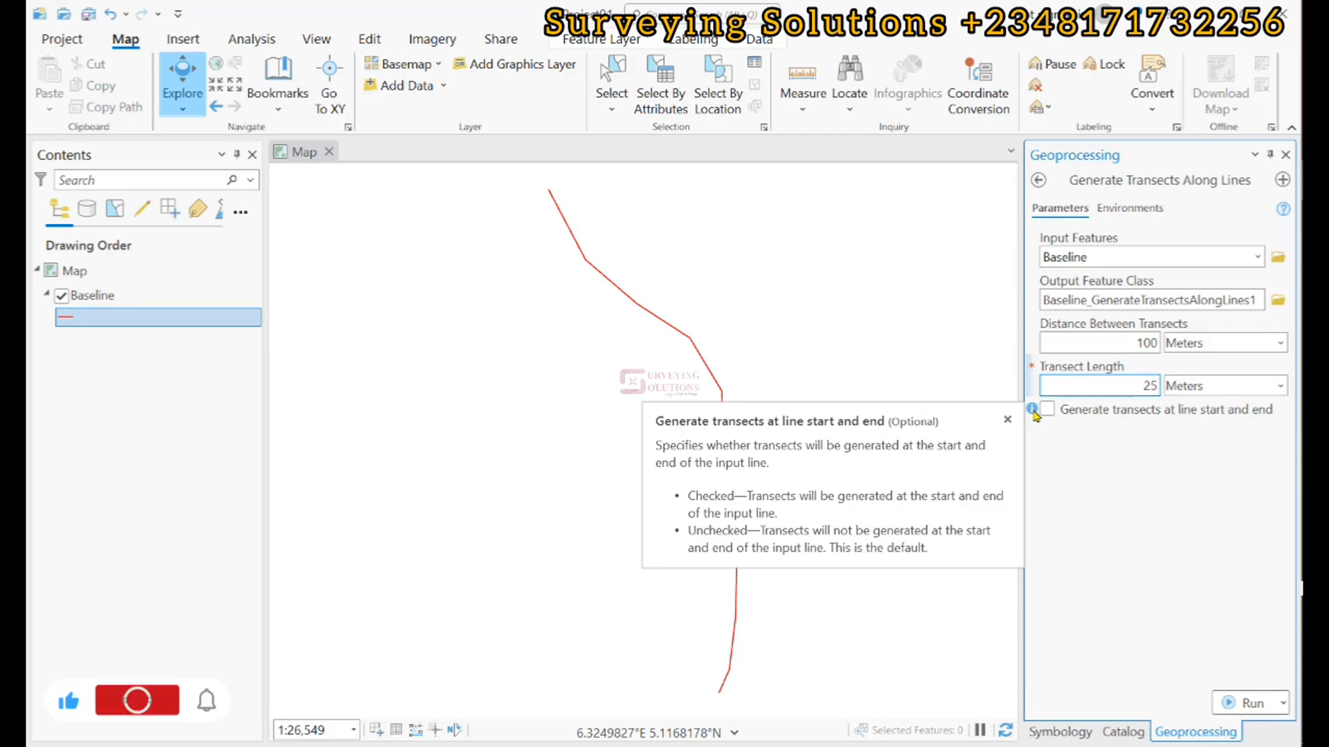
pyautogui.click(137, 700)
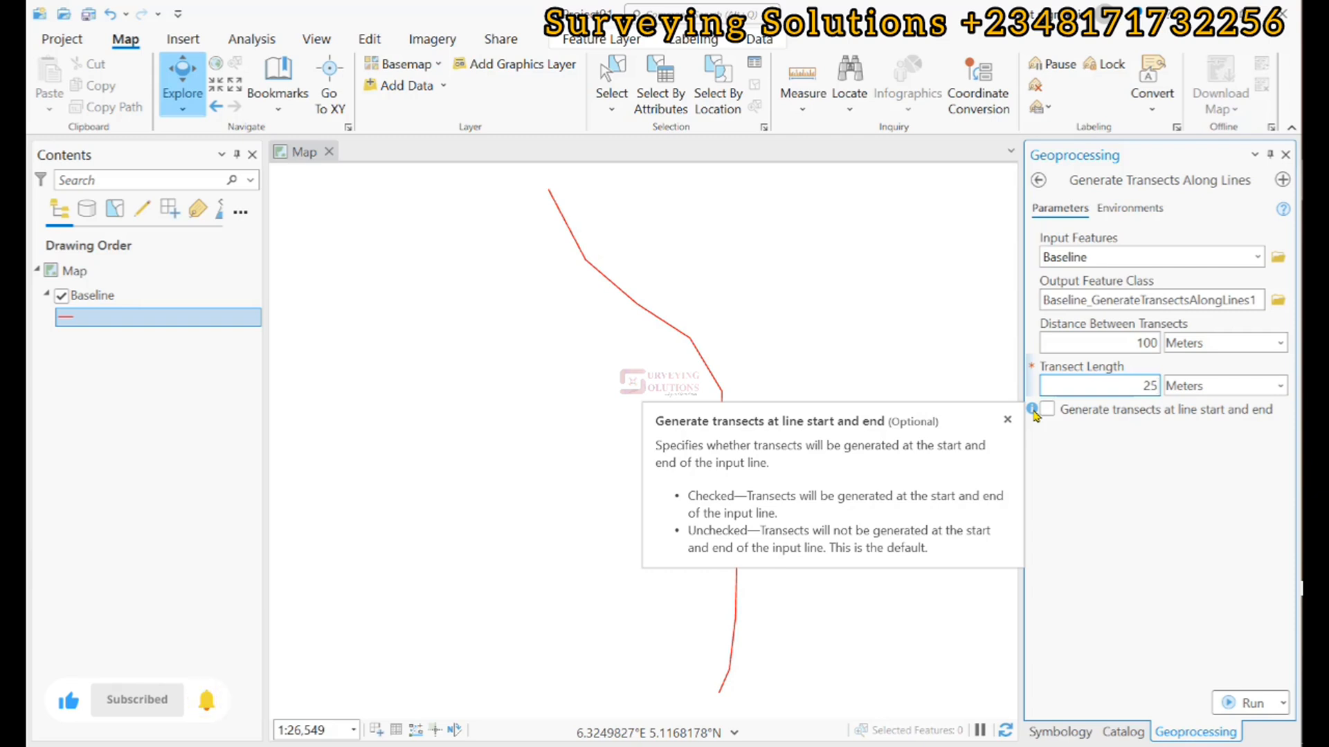
pyautogui.click(1048, 410)
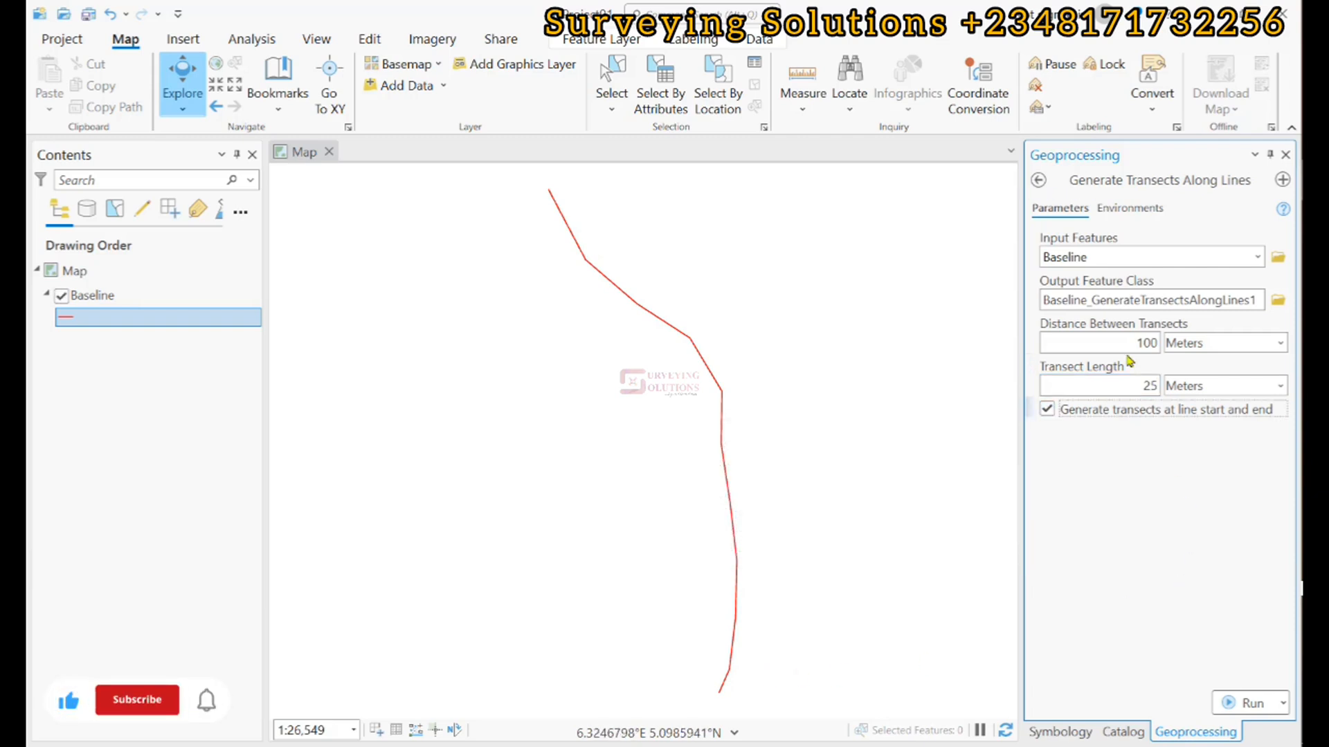
pyautogui.click(1247, 703)
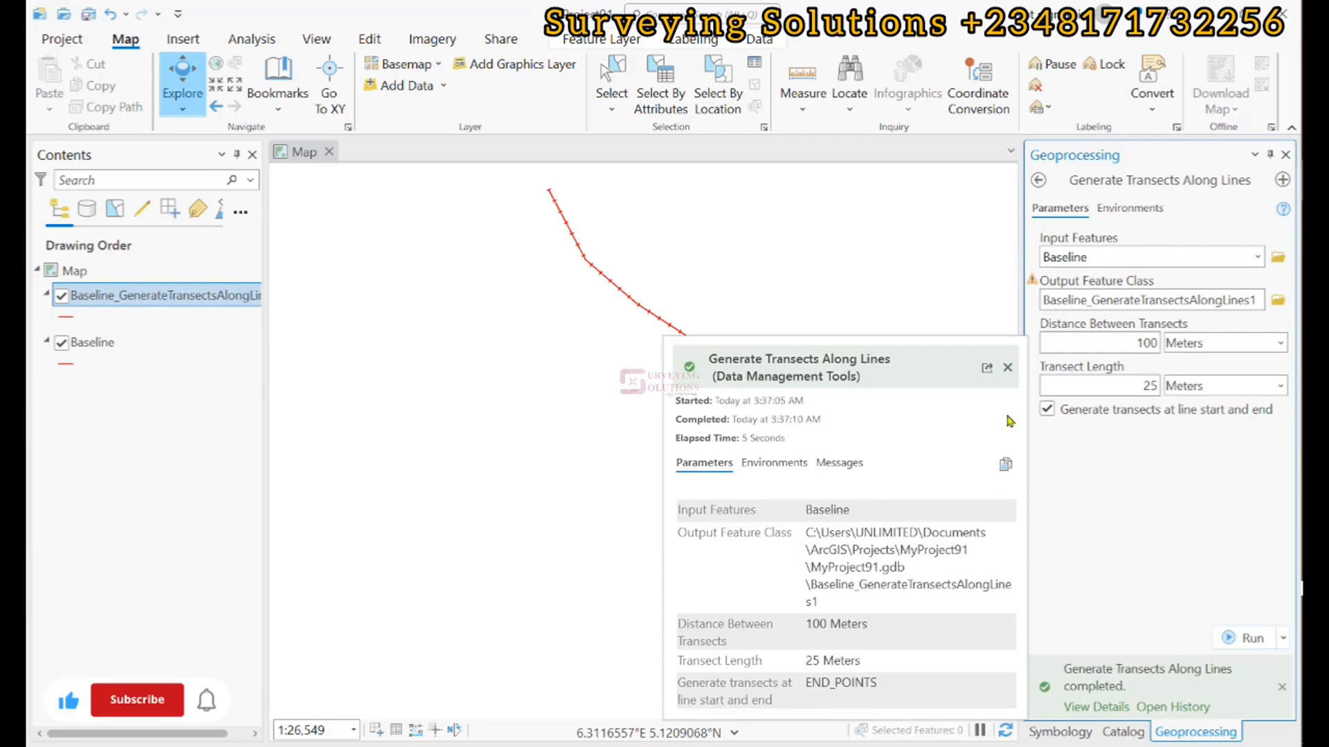
# Dismiss the run details and zoom the map to inspect the transects
pyautogui.click(1008, 367)
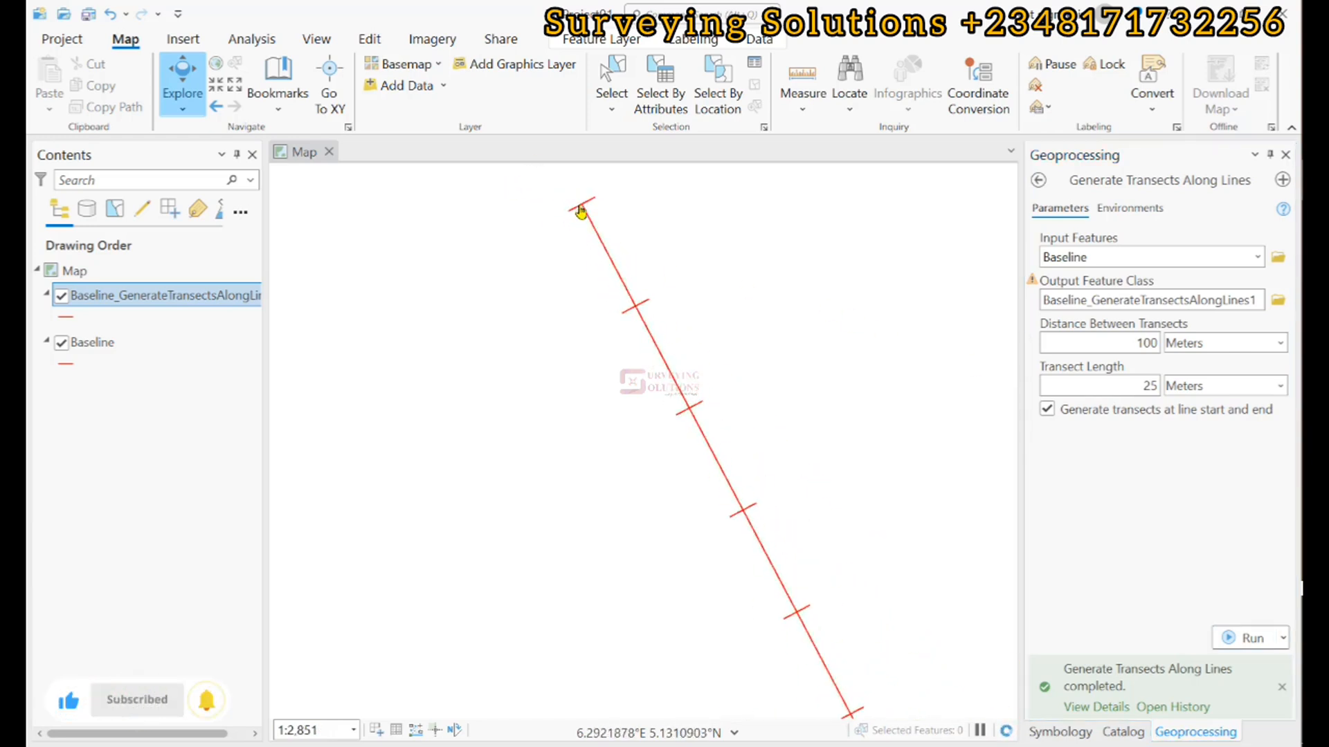
pyautogui.scroll(-3)
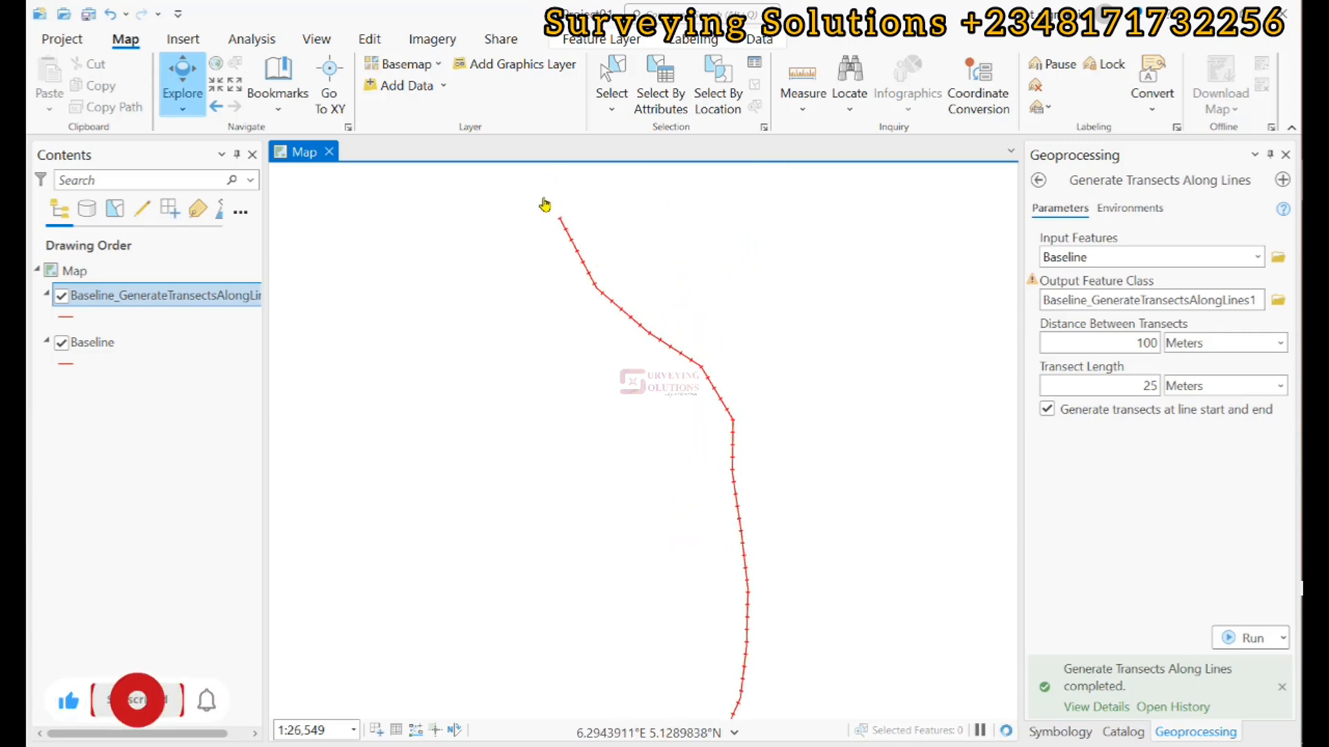
pyautogui.scroll(-3)
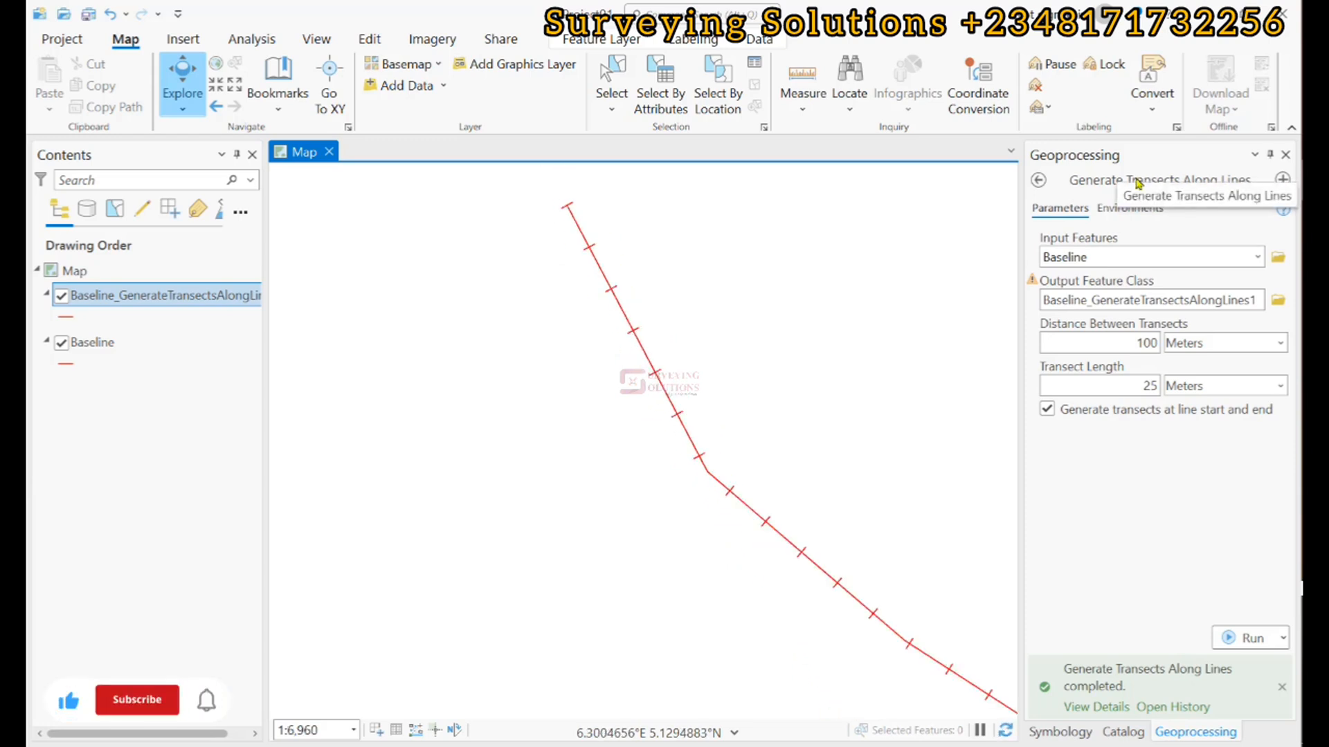
pyautogui.click(136, 700)
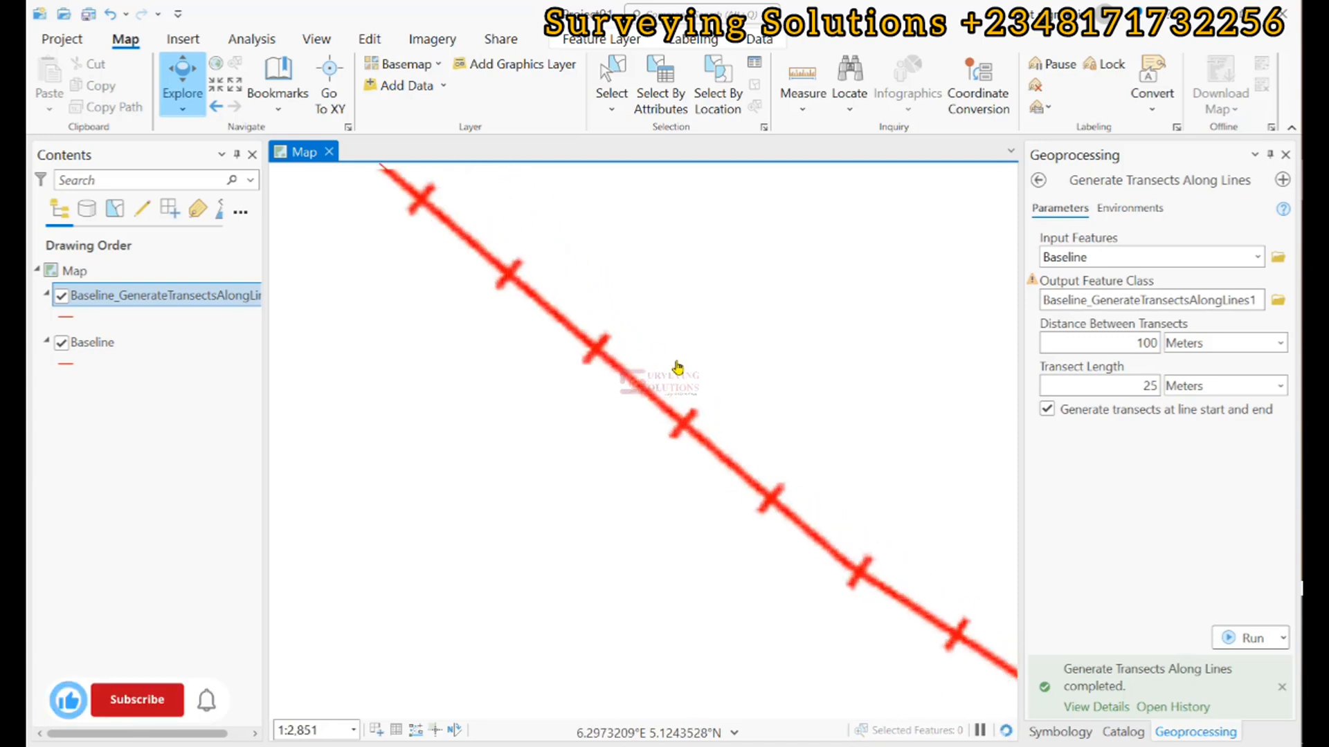
pyautogui.scroll(-3)
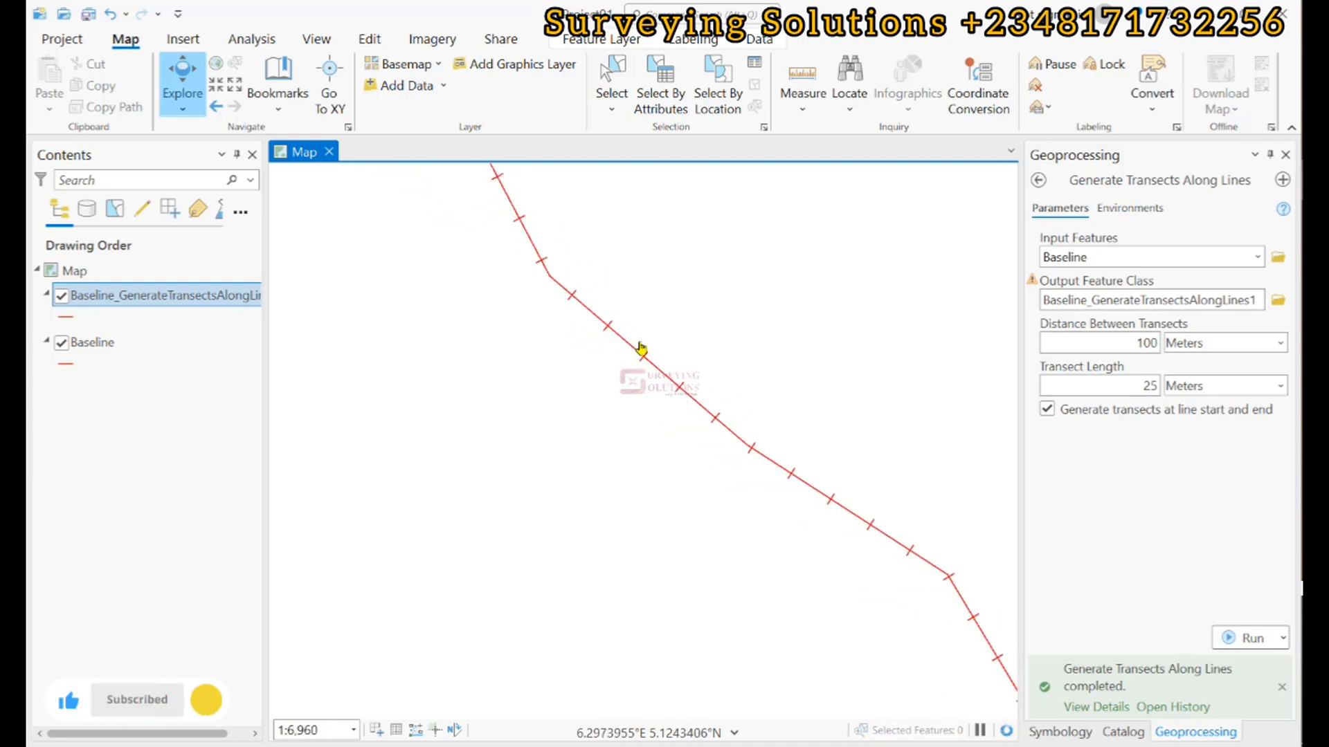